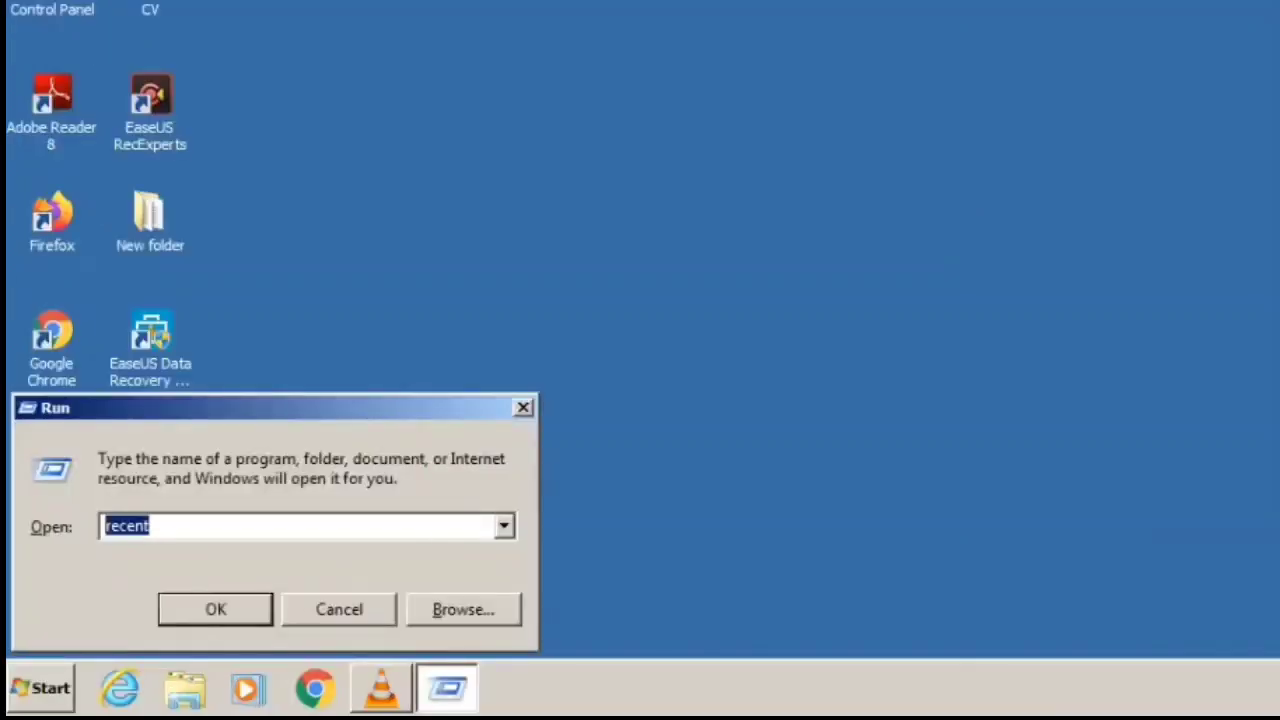
Launch the Prefetch folder by entering prefetch in the Run dialog.
type("p")
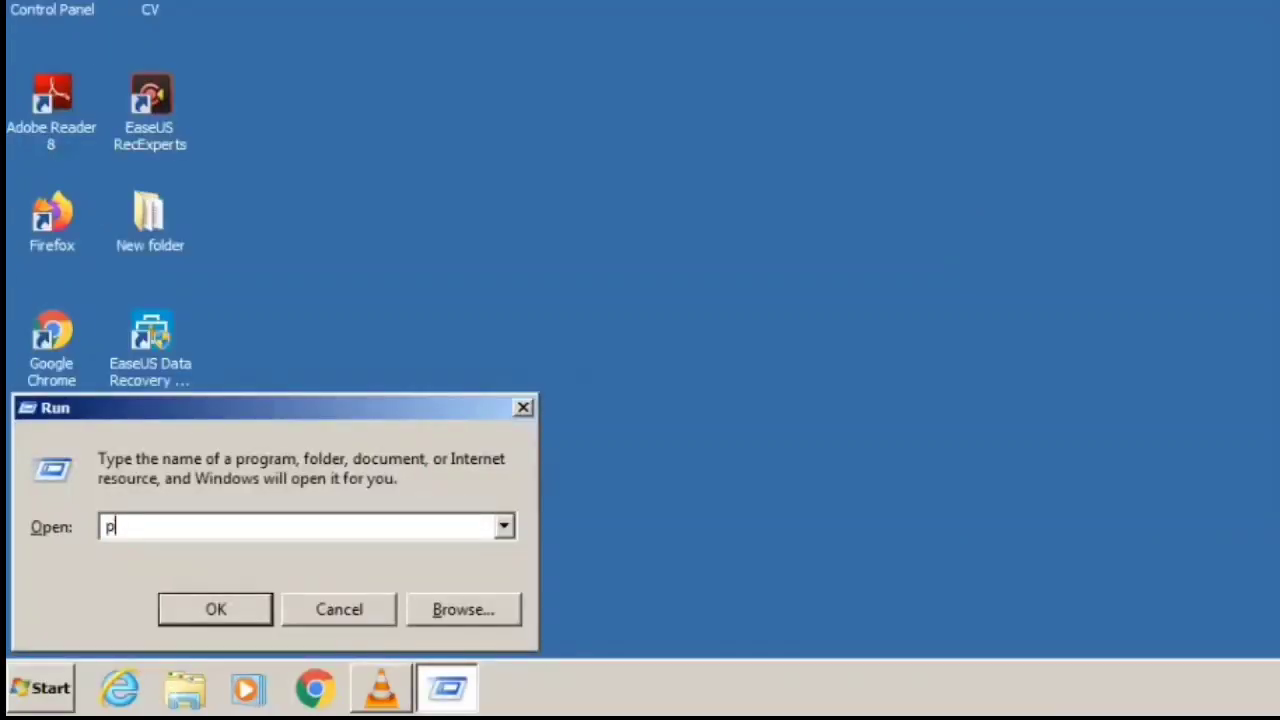
type("refet")
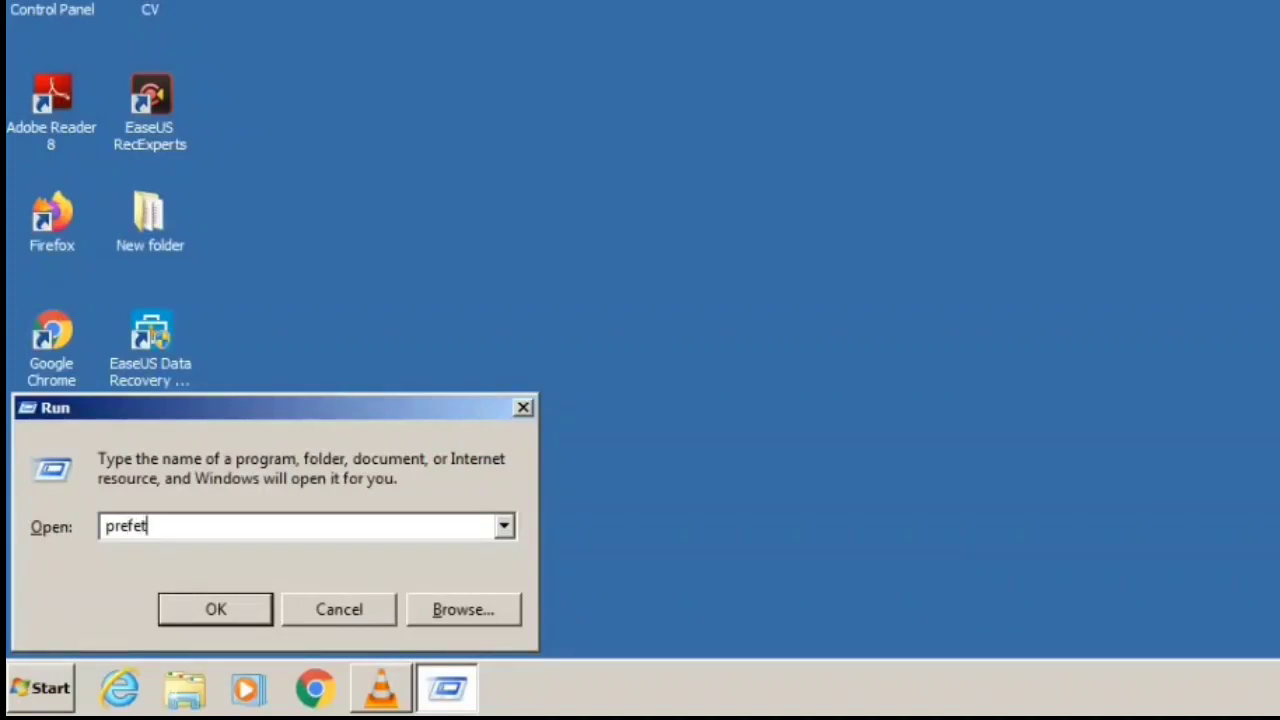
left_click(216, 608)
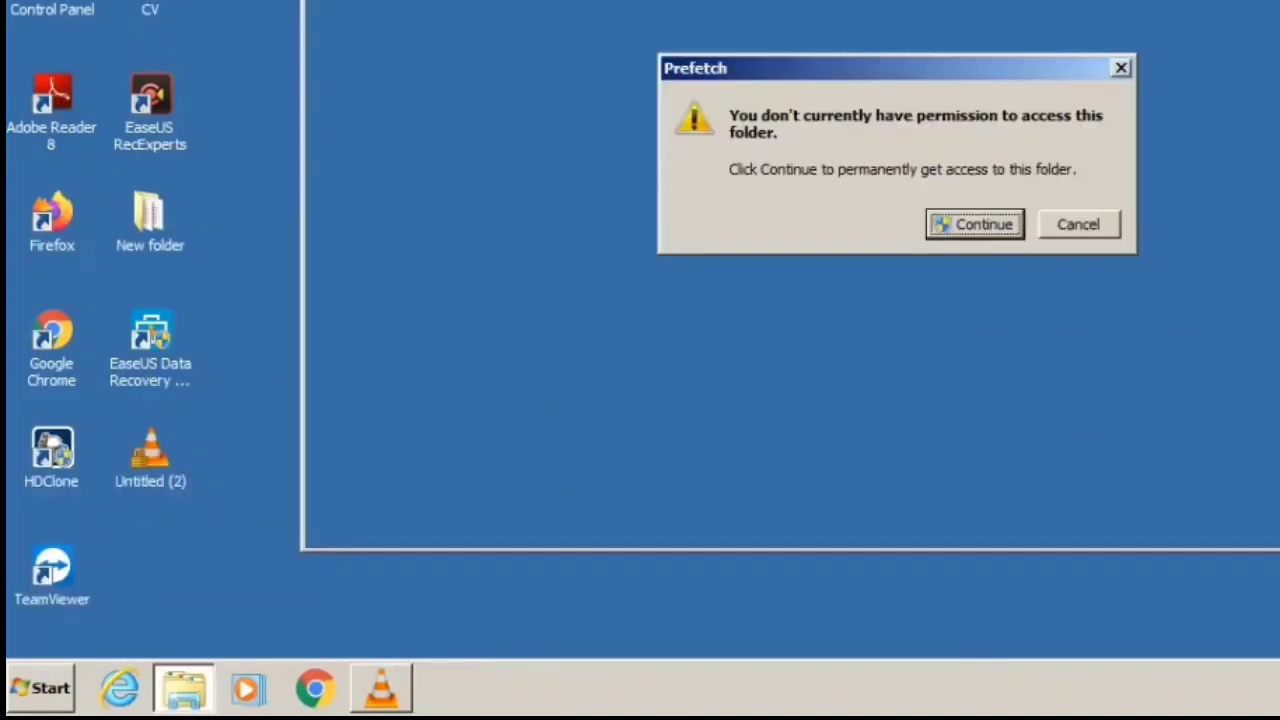
mouse_move(904, 320)
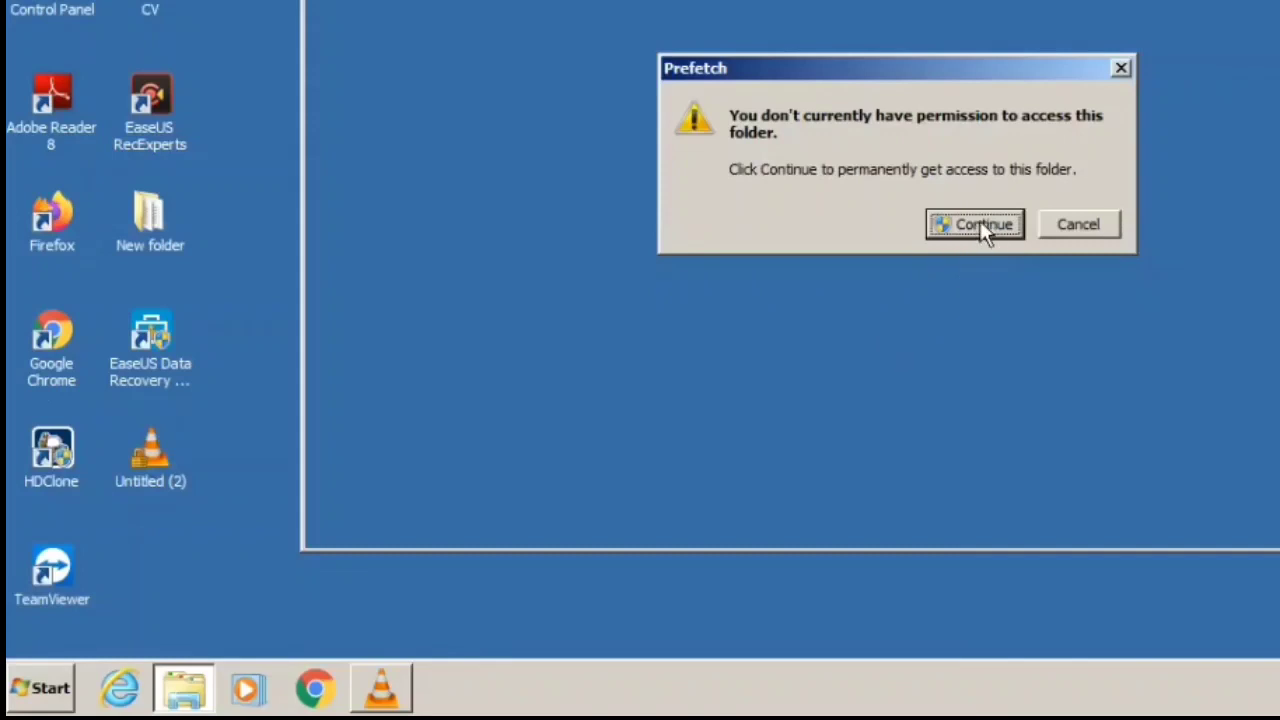
Grant permanent access at the permission prompt so the empty Prefetch folder opens.
left_click(976, 224)
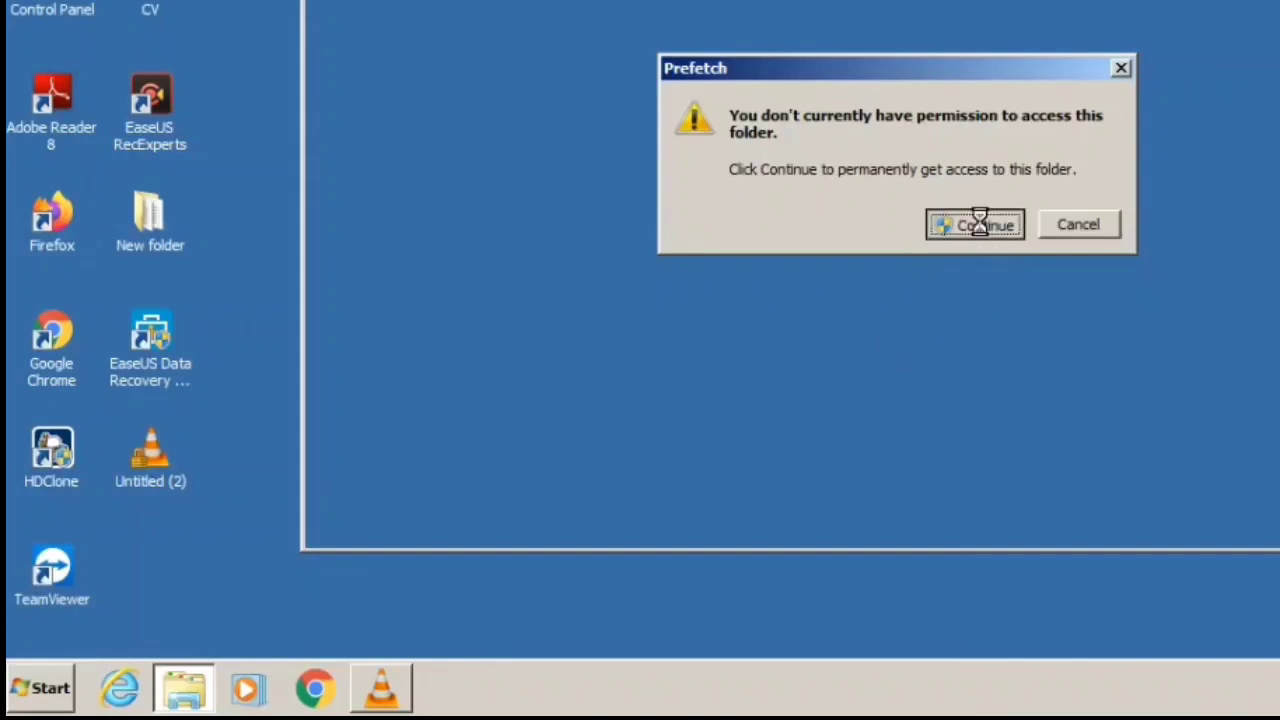
left_click(976, 224)
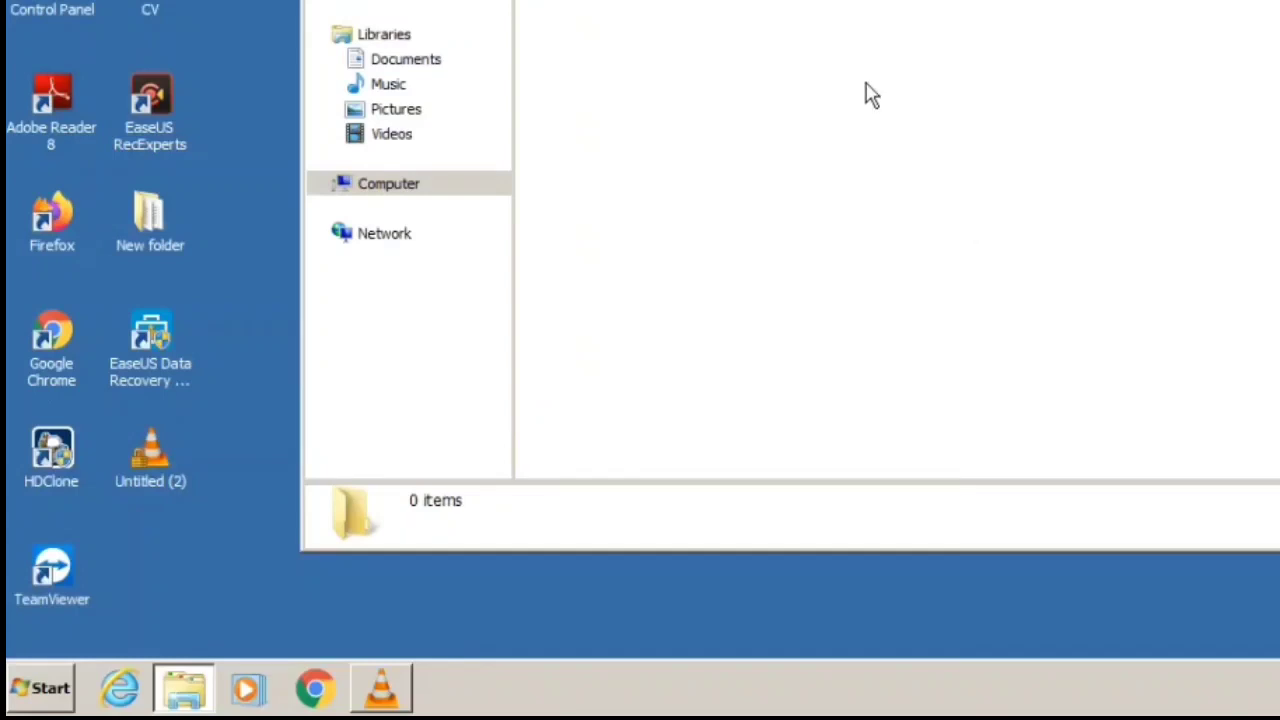
mouse_move(796, 104)
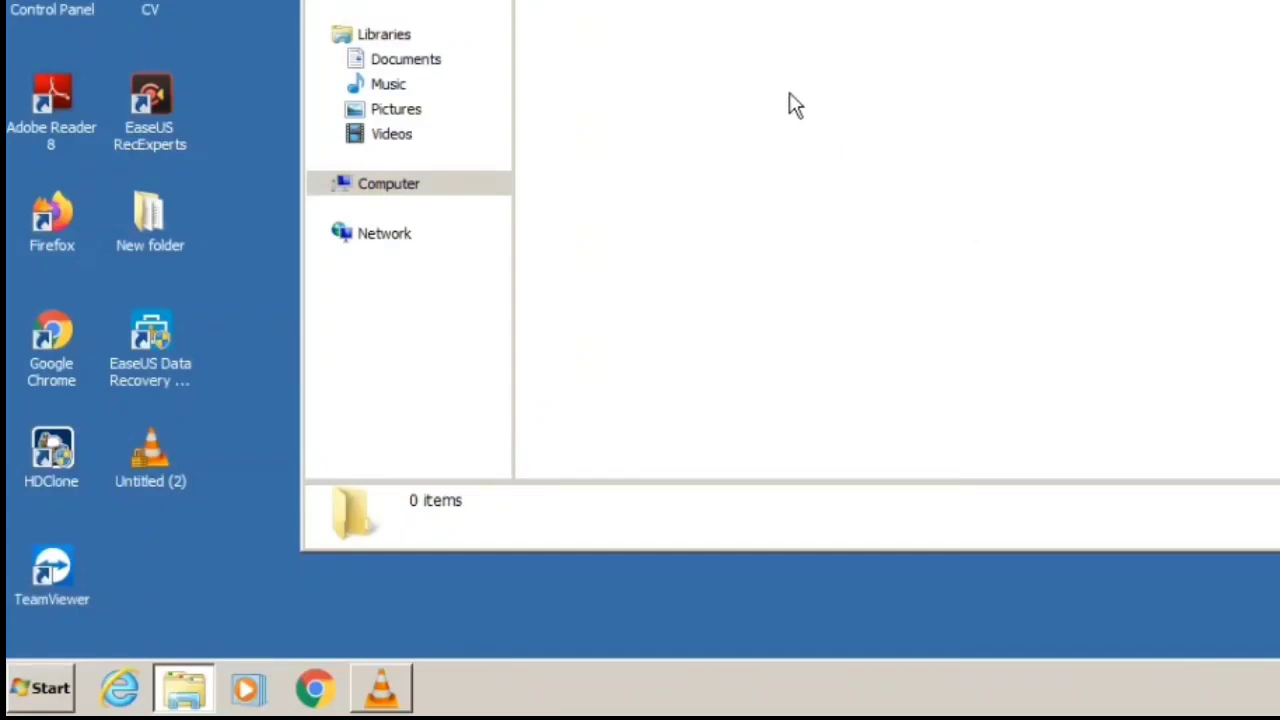
mouse_move(744, 168)
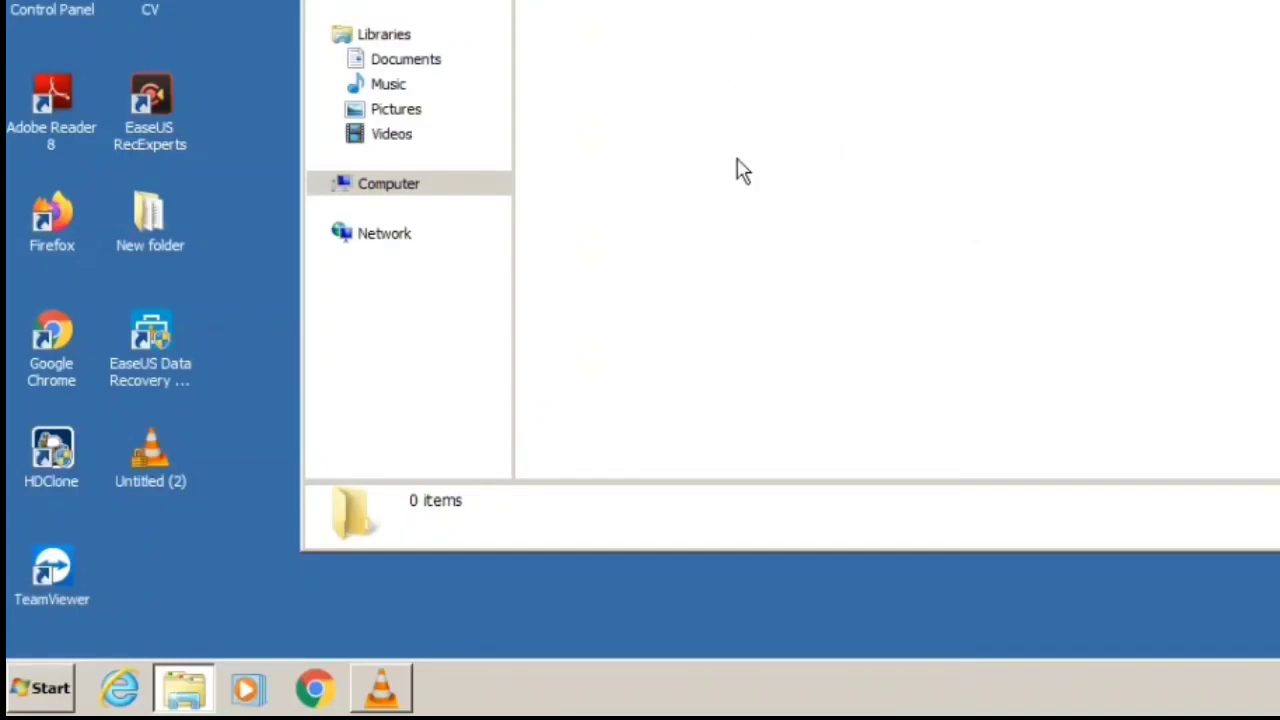
mouse_move(758, 164)
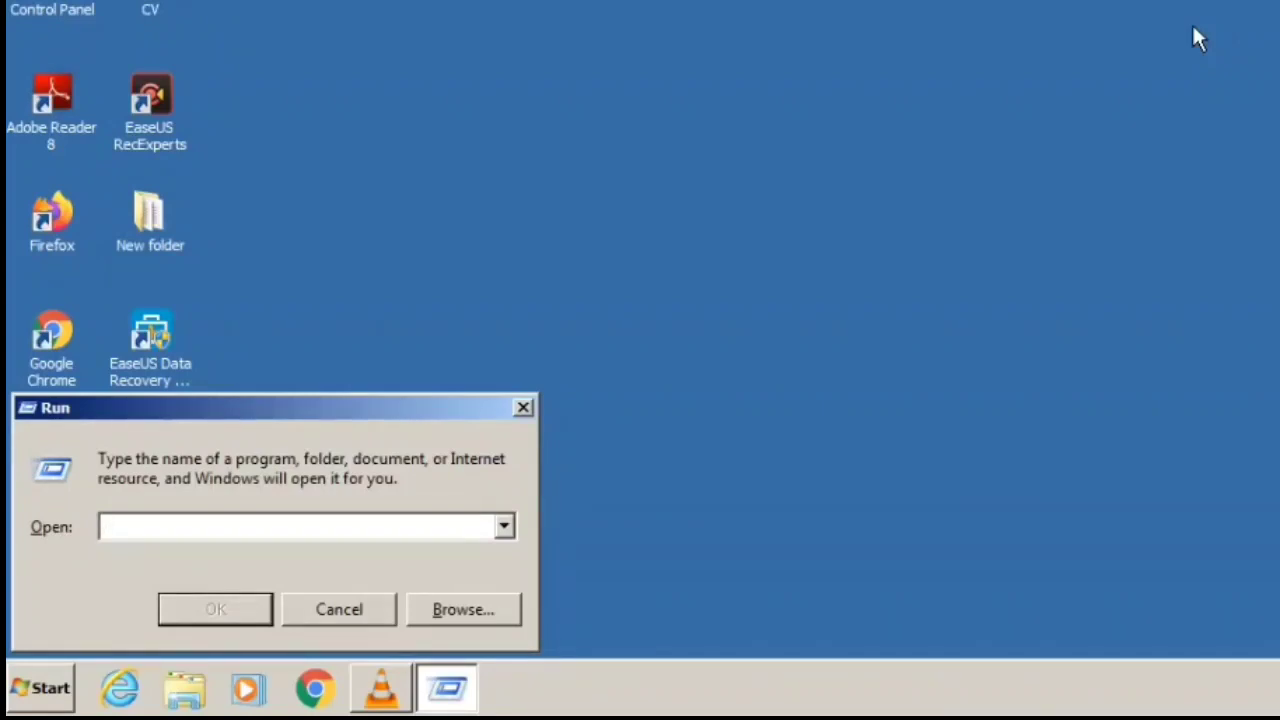
Launch the user's Temp folder by entering %temp% in the Run dialog.
type("%t")
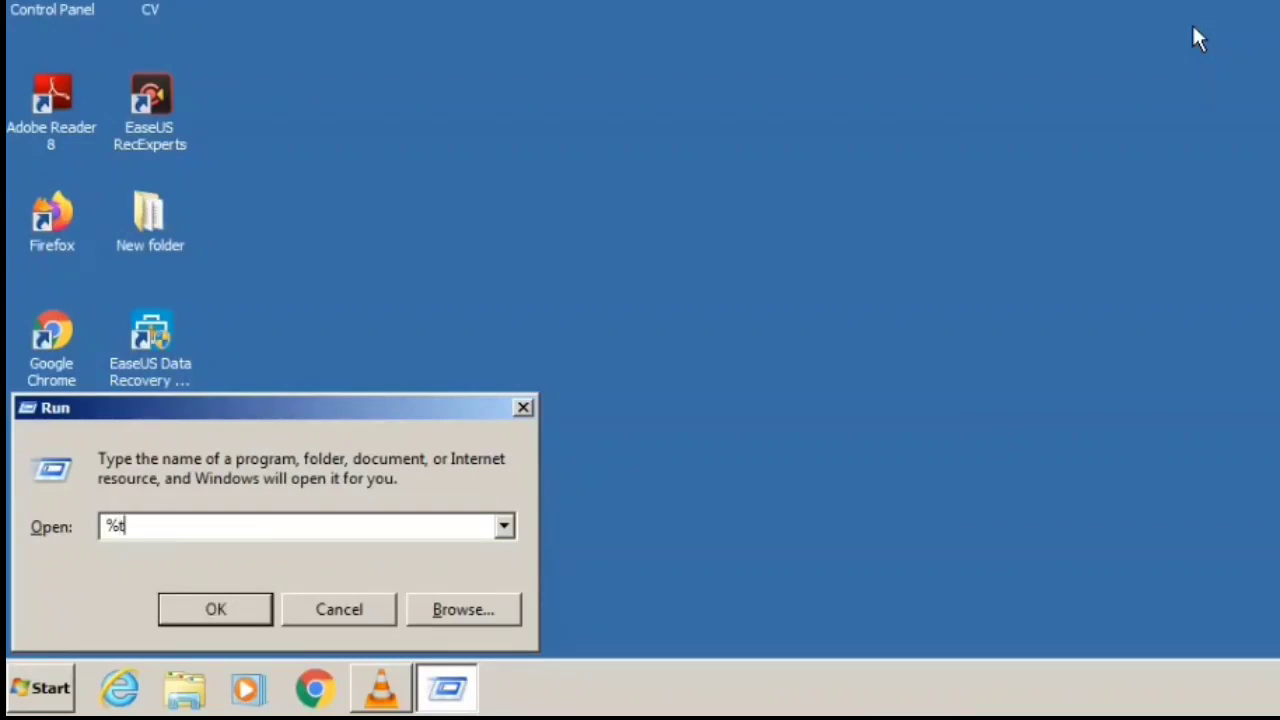
type("emp")
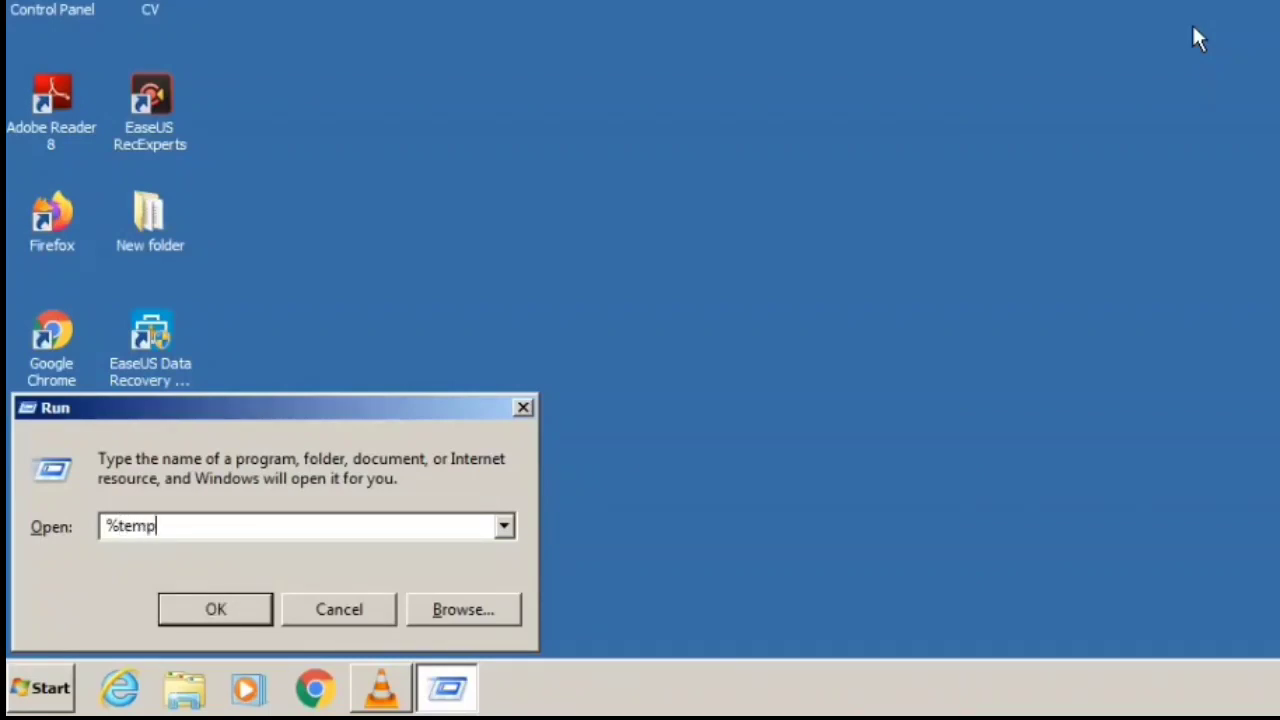
type("%")
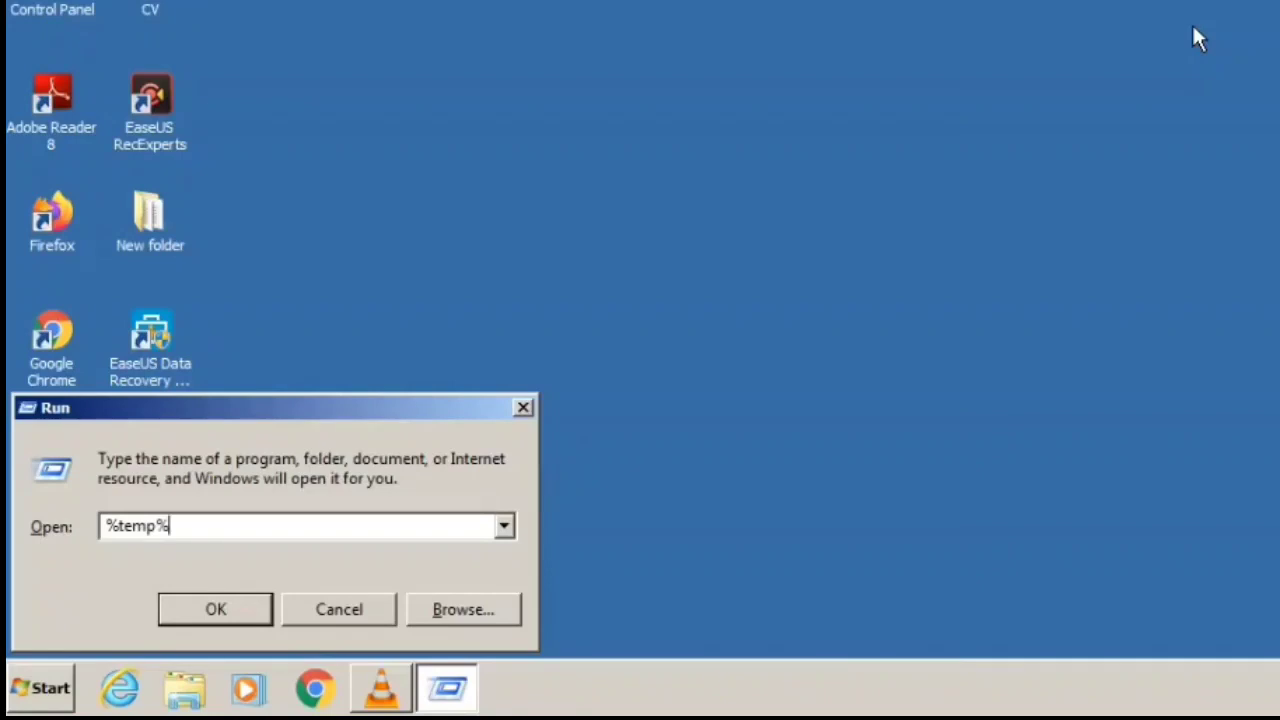
left_click(216, 608)
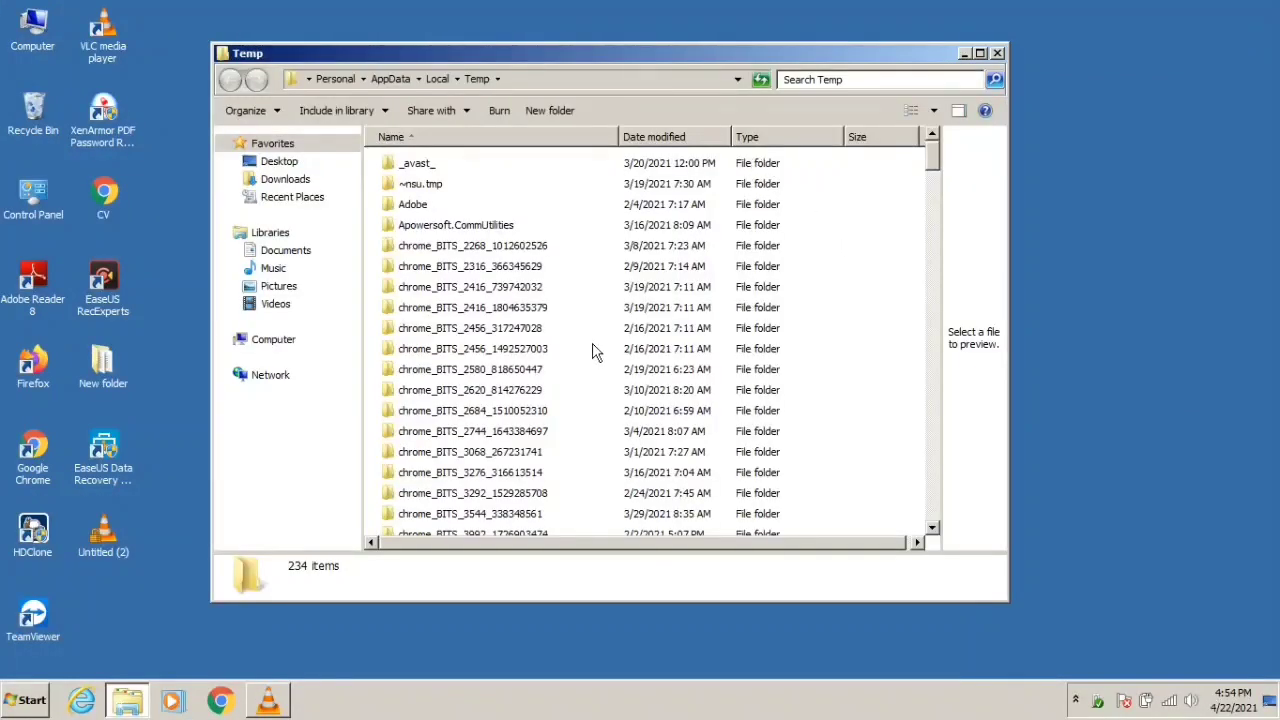
Delete all 234 Temp items to the Recycle Bin, skipping the in-use log file, and close the window.
left_click(470, 308)
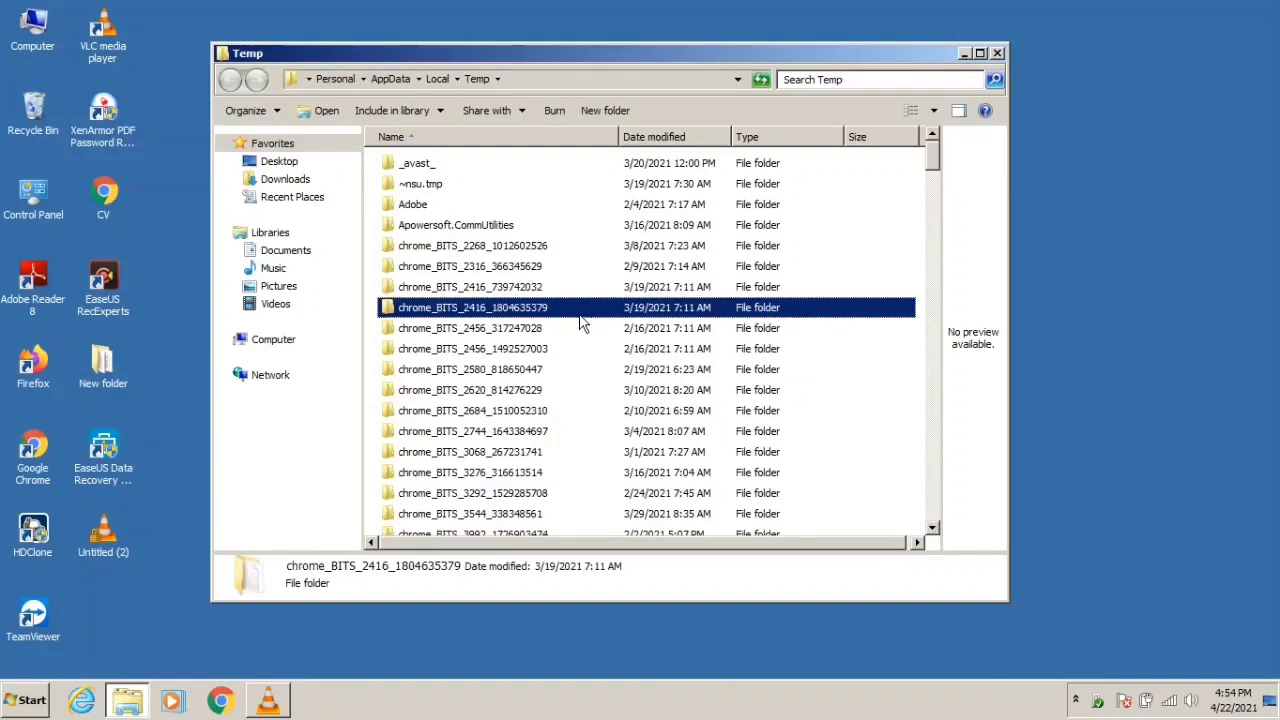
key("ctrl+a")
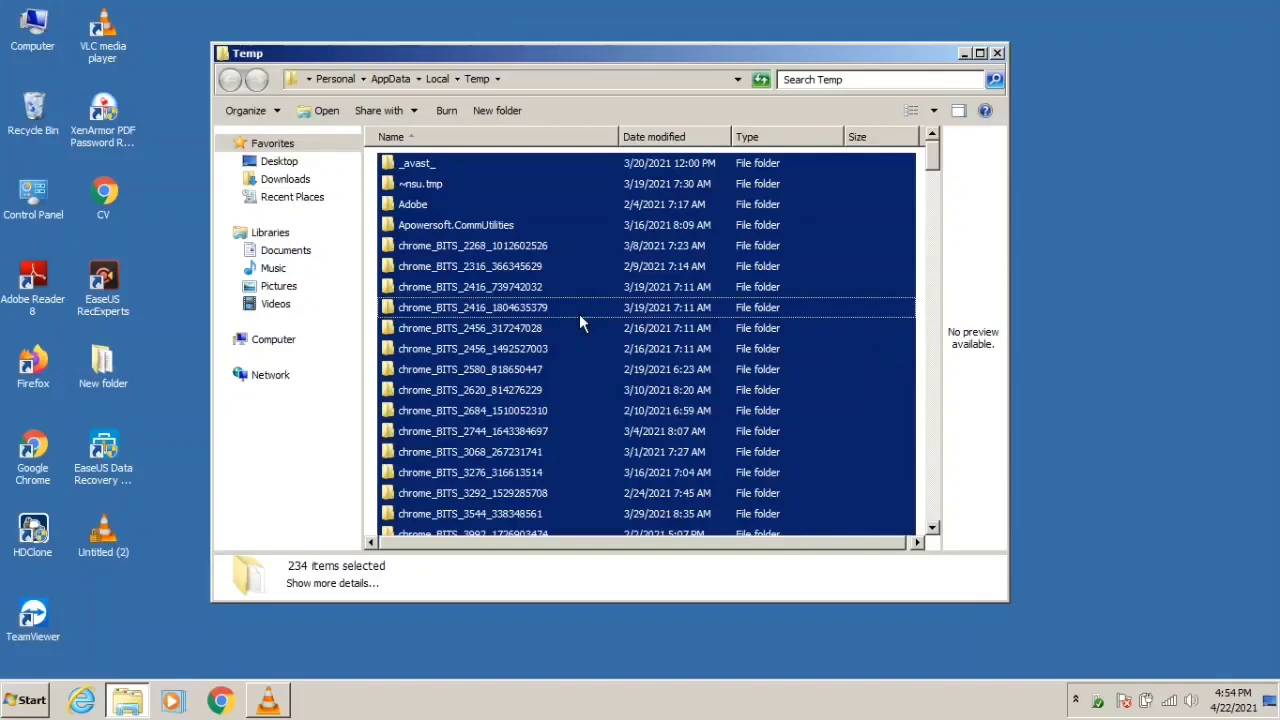
key("delete")
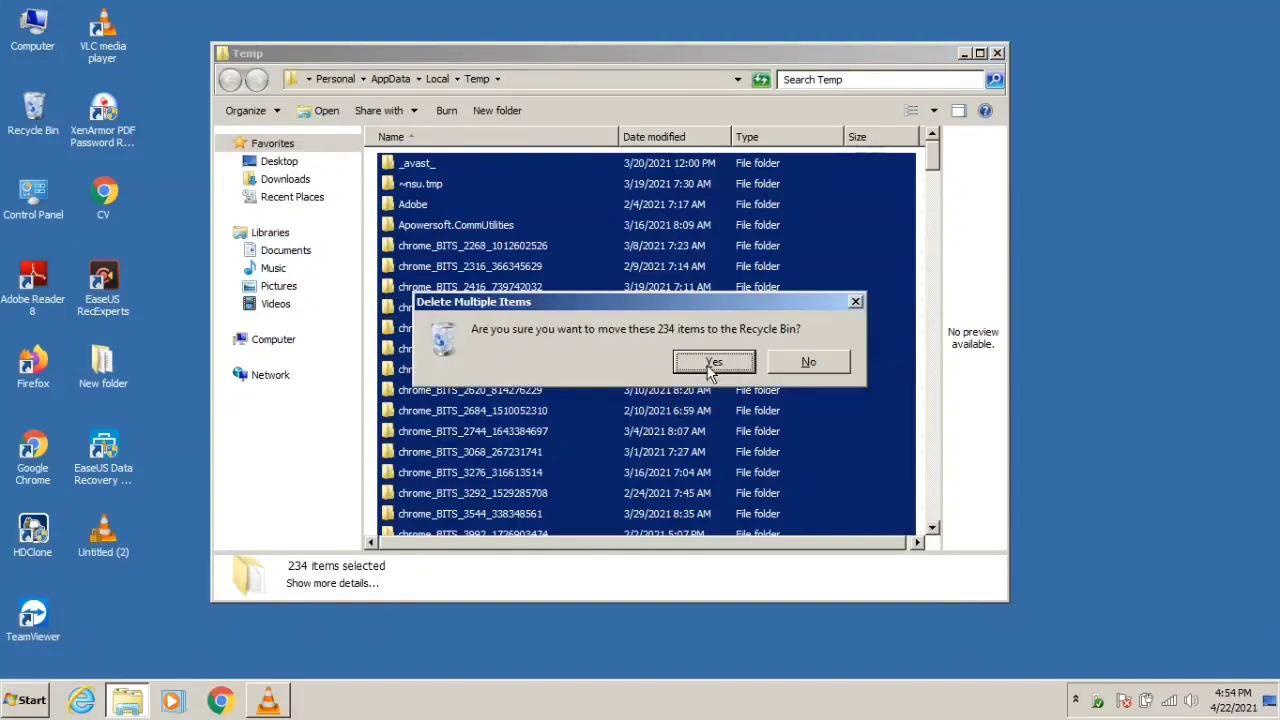
left_click(712, 360)
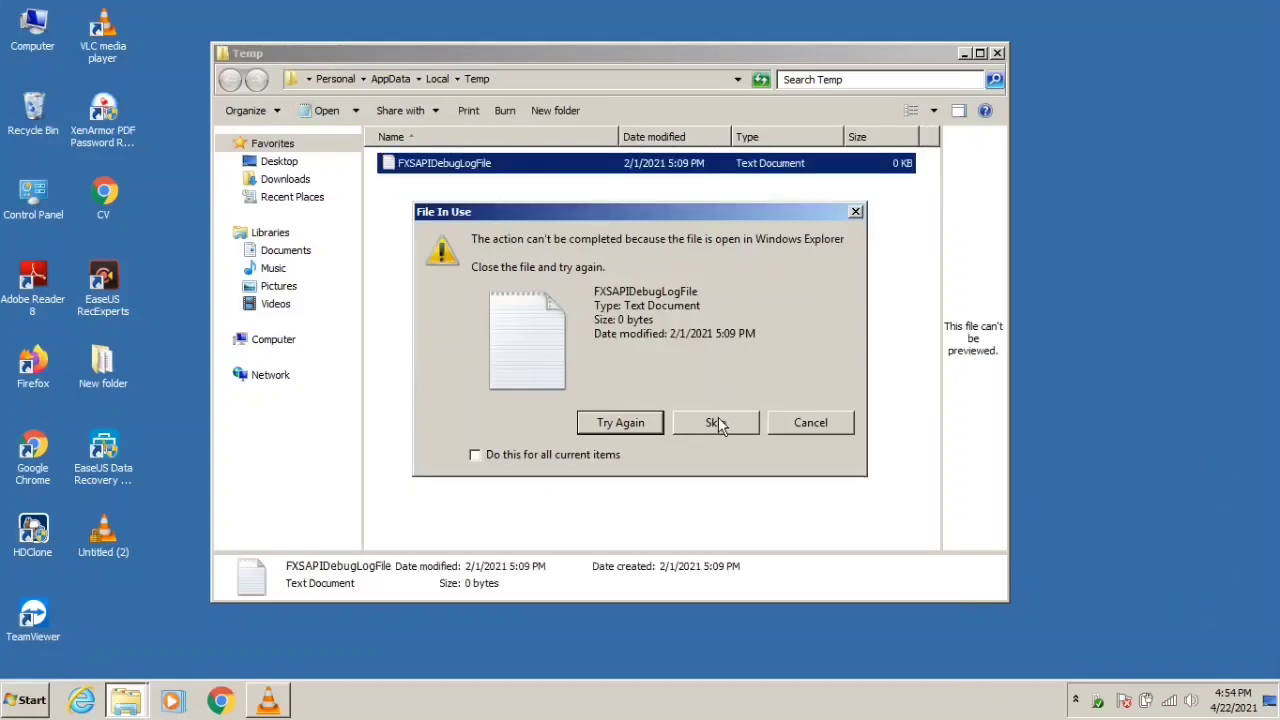
left_click(716, 422)
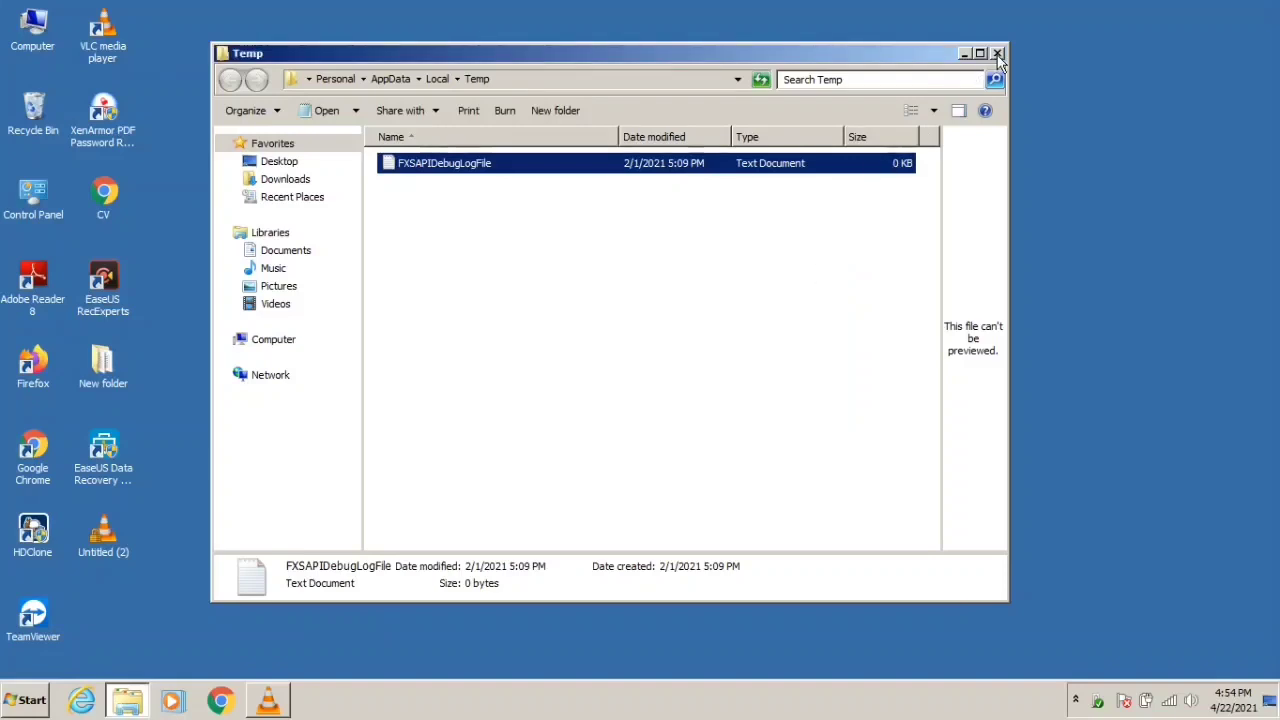
left_click(996, 52)
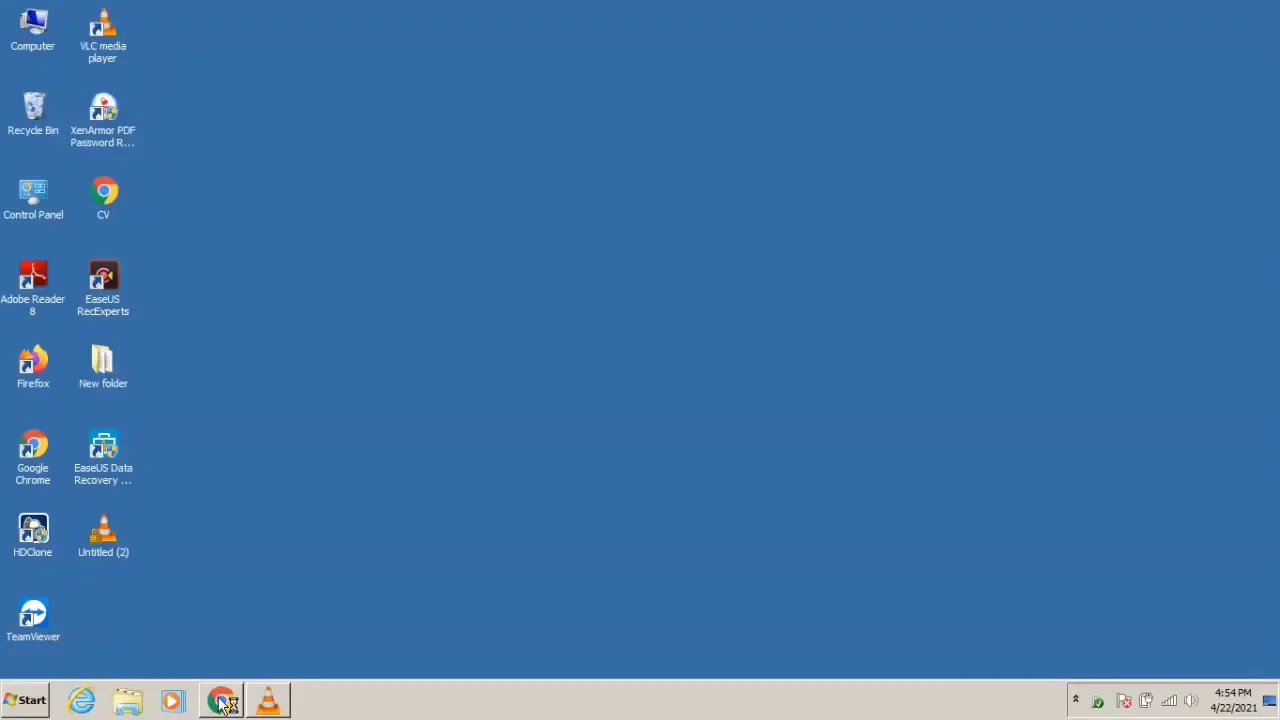
Load the support.microsoft.com Visual C++ downloads page in Chrome.
left_click(220, 700)
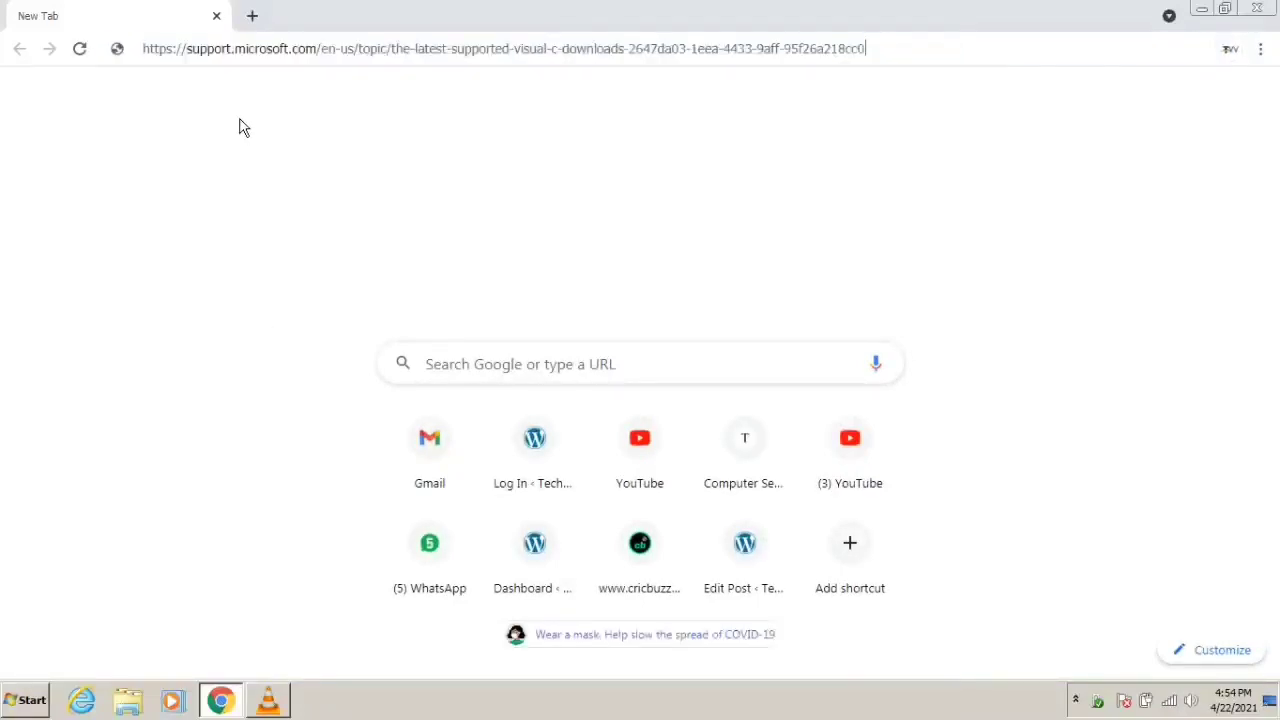
key("Return")
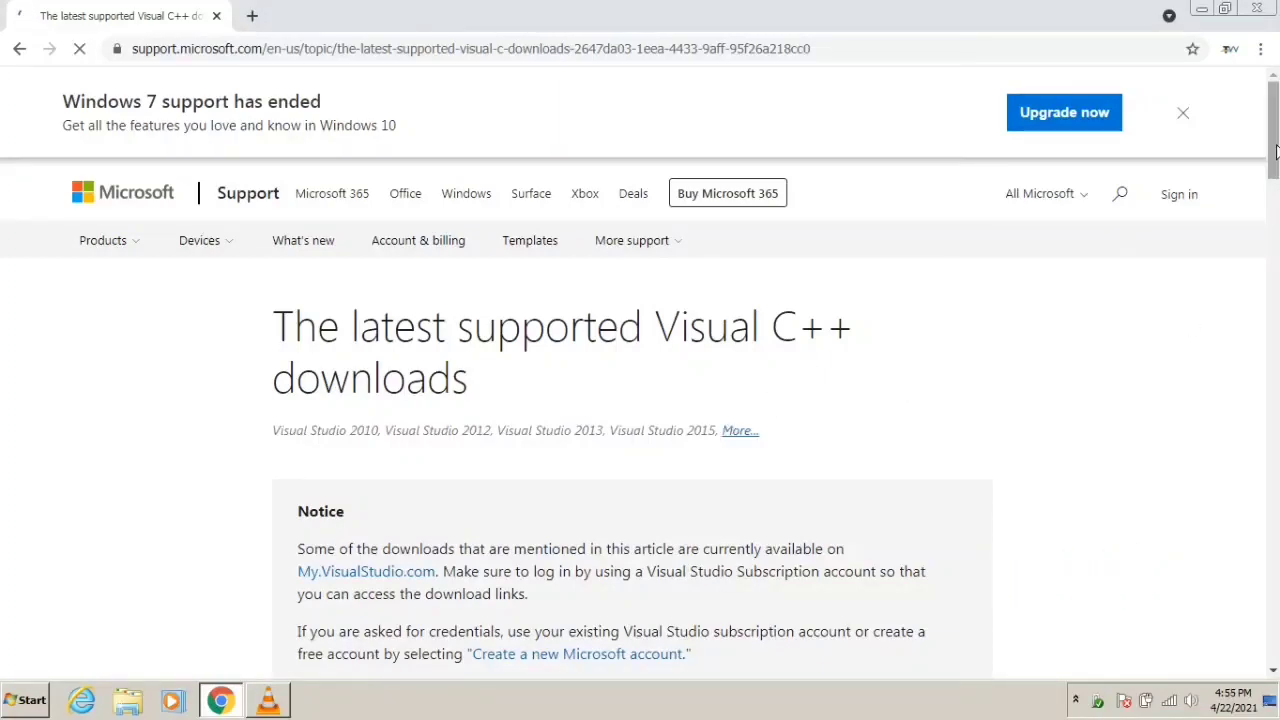
Download vc_redist.x86.exe from the Visual Studio 2015, 2017 and 2019 section.
scroll("down", 3)
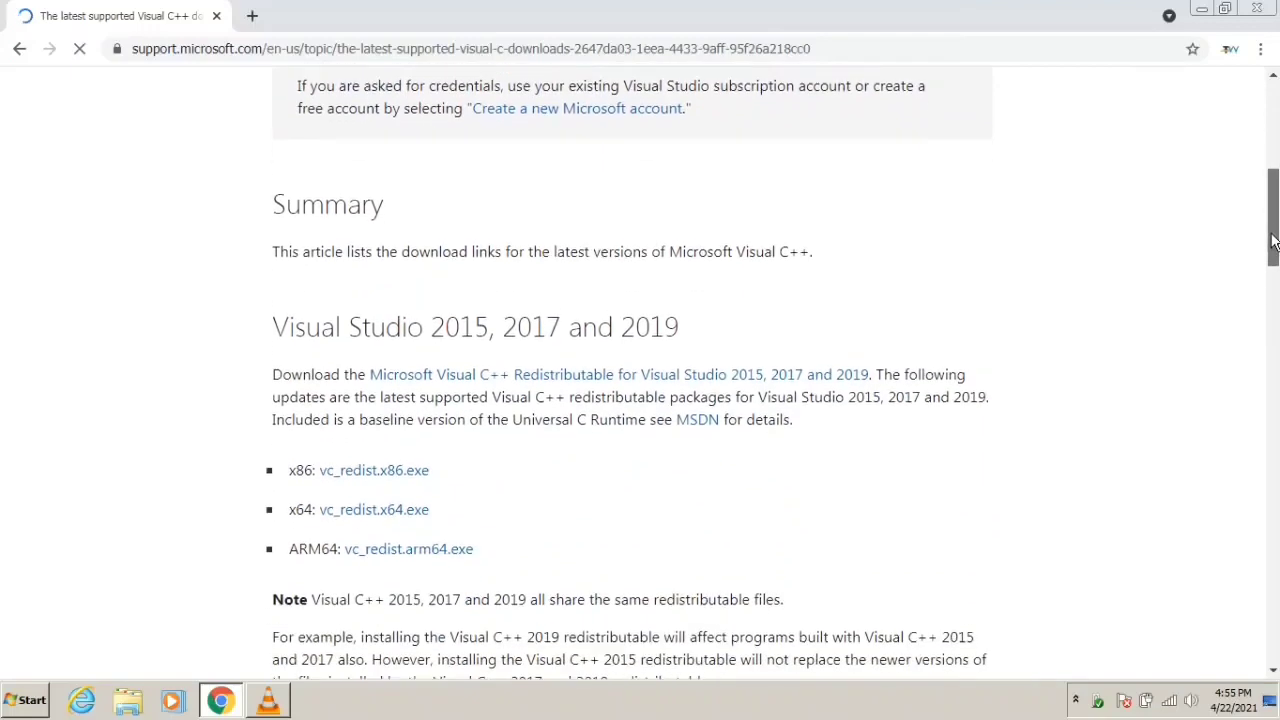
scroll("down", 3)
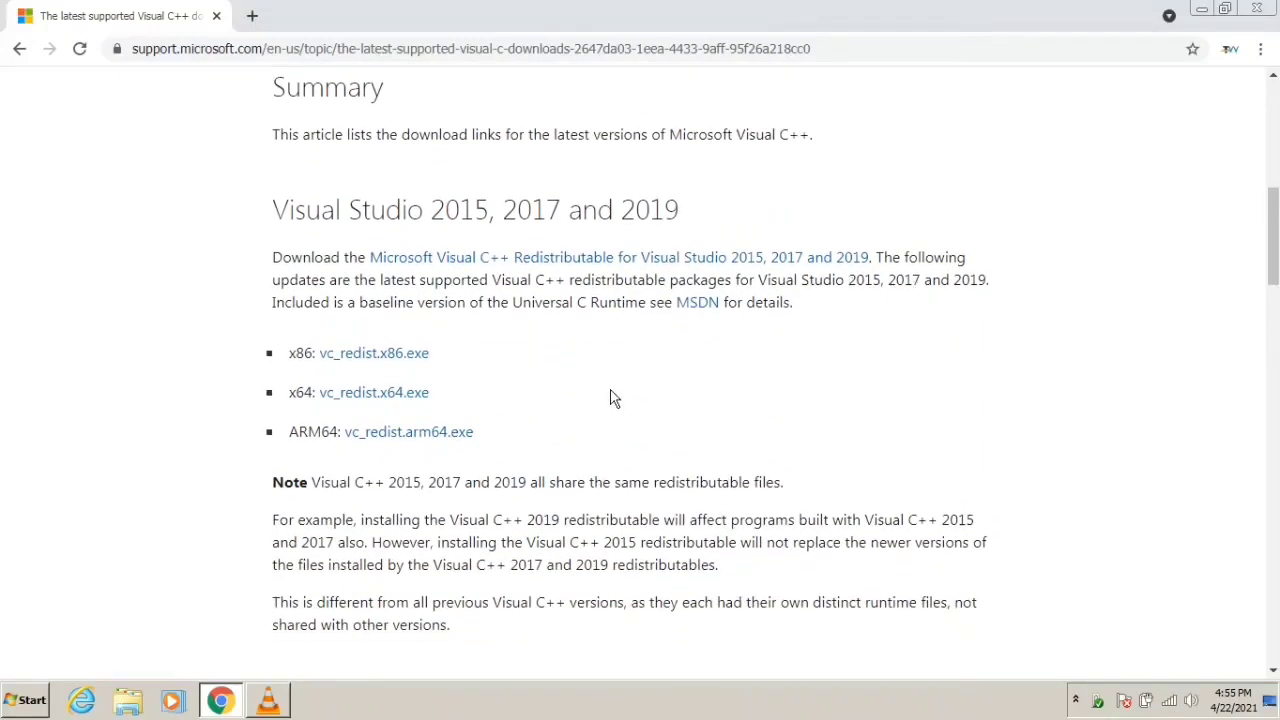
mouse_move(372, 352)
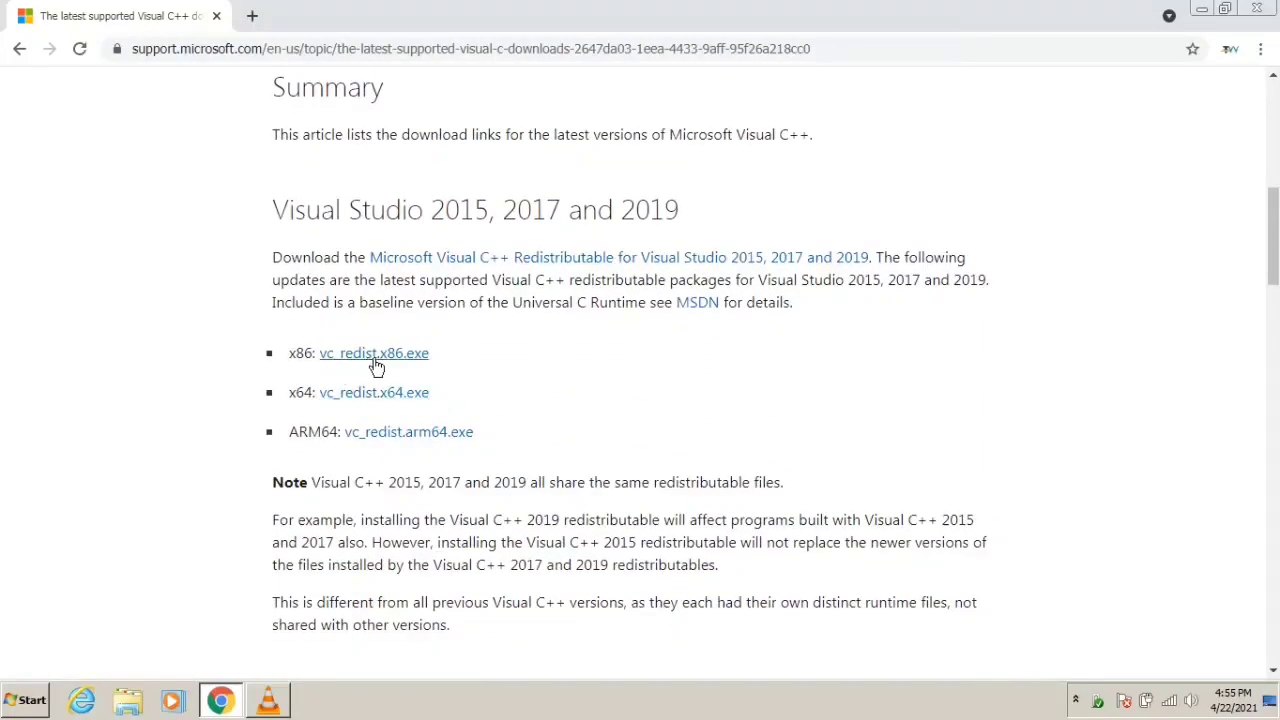
left_click(372, 352)
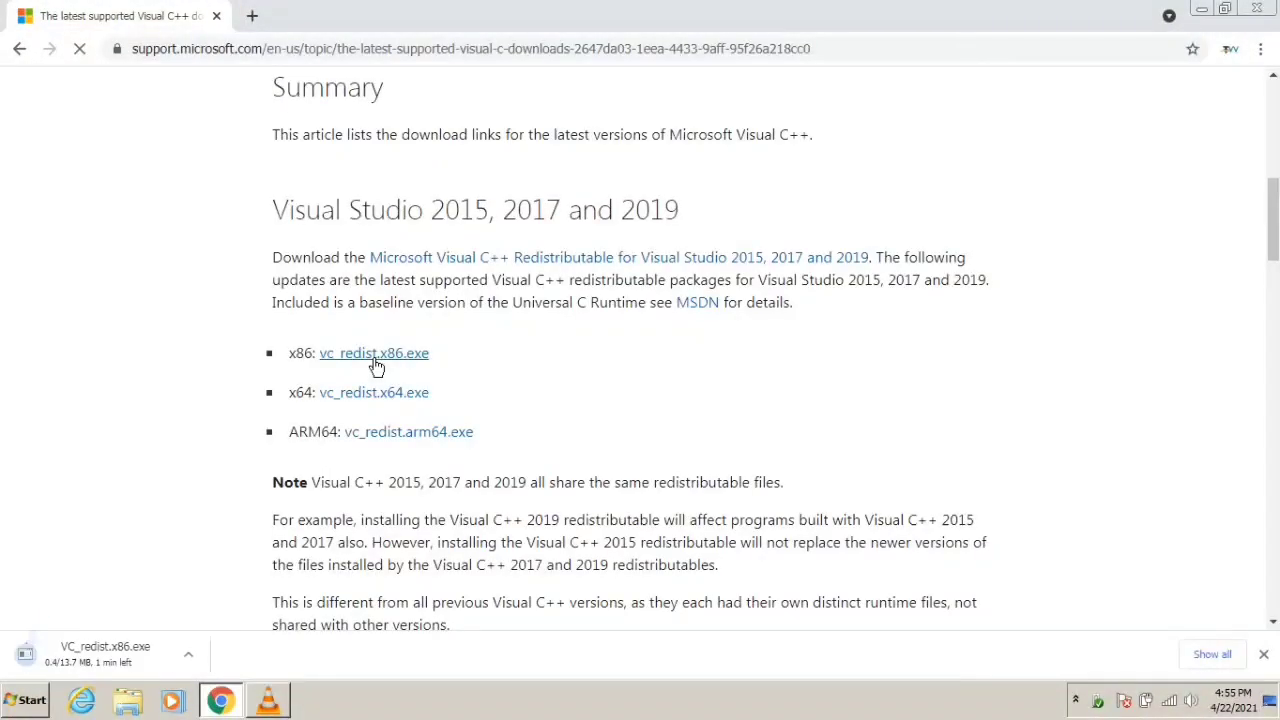
mouse_move(136, 670)
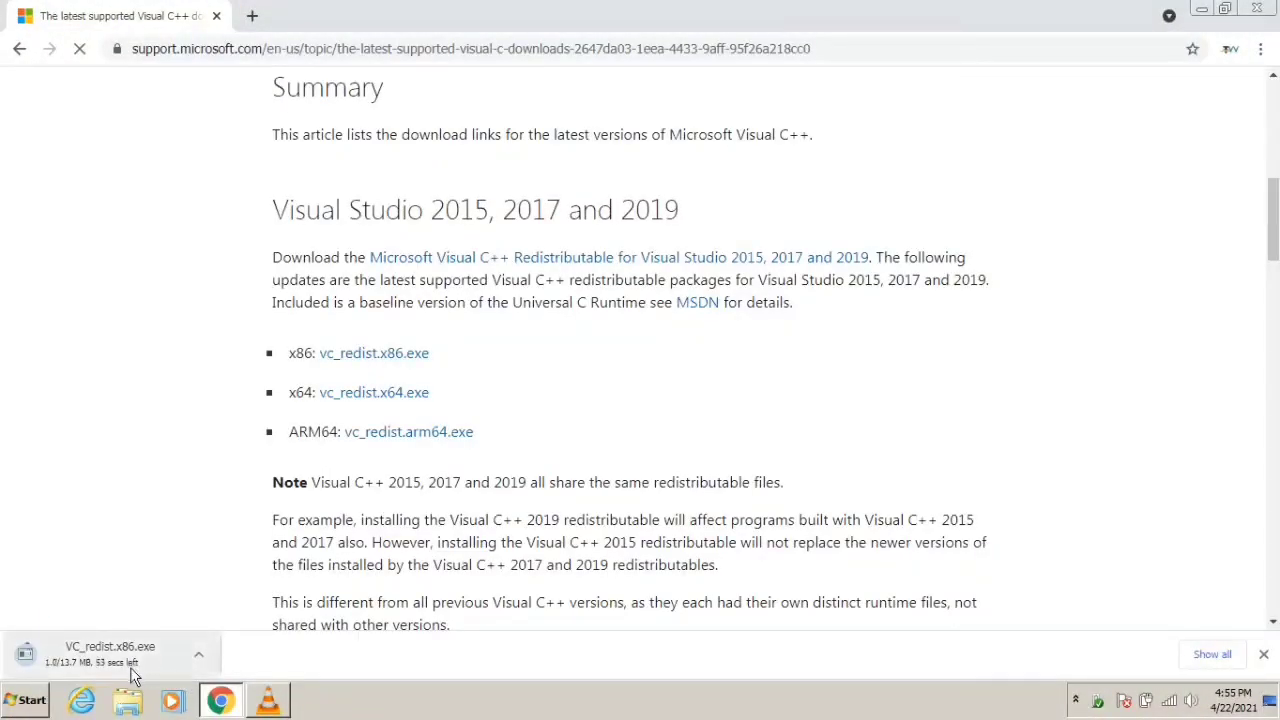